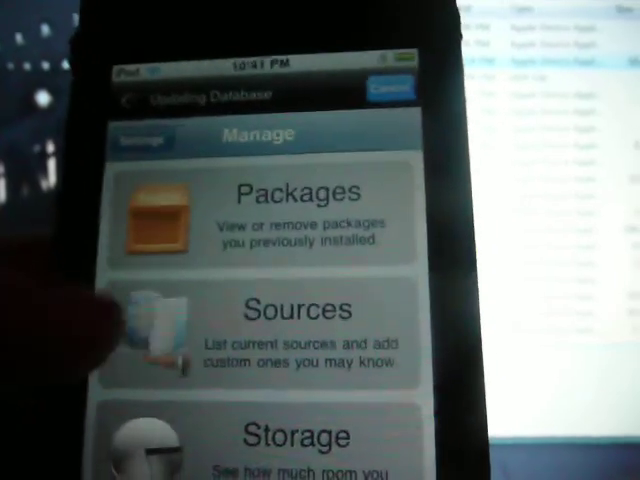
Step: Open Cydia's software sources list to find and install AppSync
{"action": "left_click", "coordinate": [290, 330]}
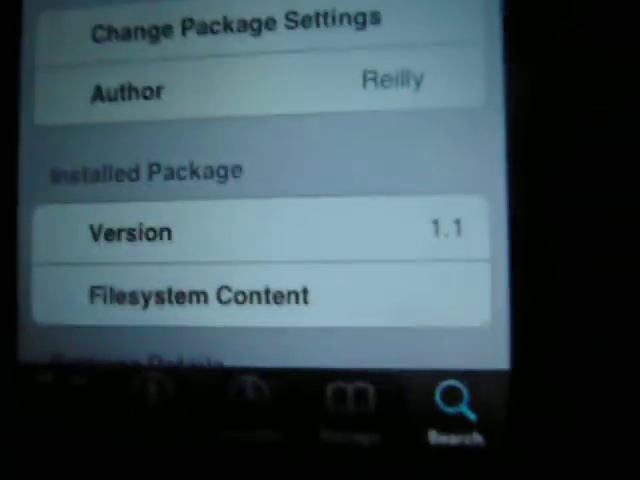
Step: Scroll the AppSync package page to confirm installed version 1.1
{"action": "scroll", "scroll_direction": "down", "scroll_amount": 3}
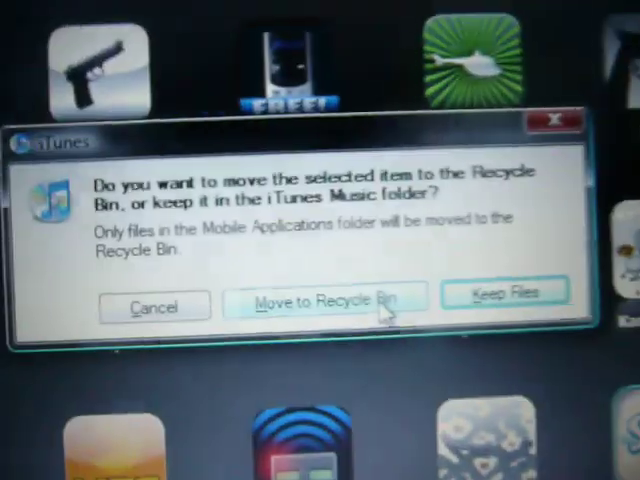
Step: Move the unwanted app's files to the Recycle Bin, removing it from the iTunes library
{"action": "left_click", "coordinate": [322, 298]}
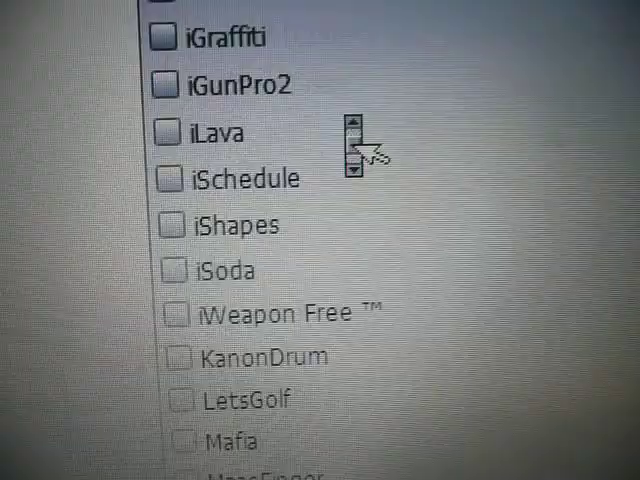
Step: Scroll the iPod's application sync list down to The Sims 3 and tick it
{"action": "scroll", "scroll_direction": "down", "scroll_amount": 3}
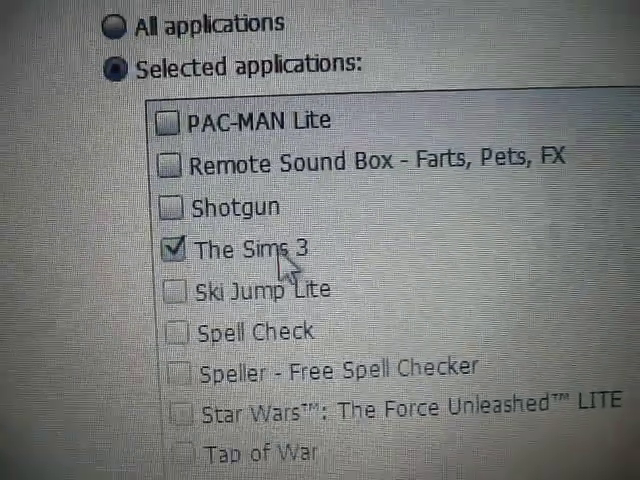